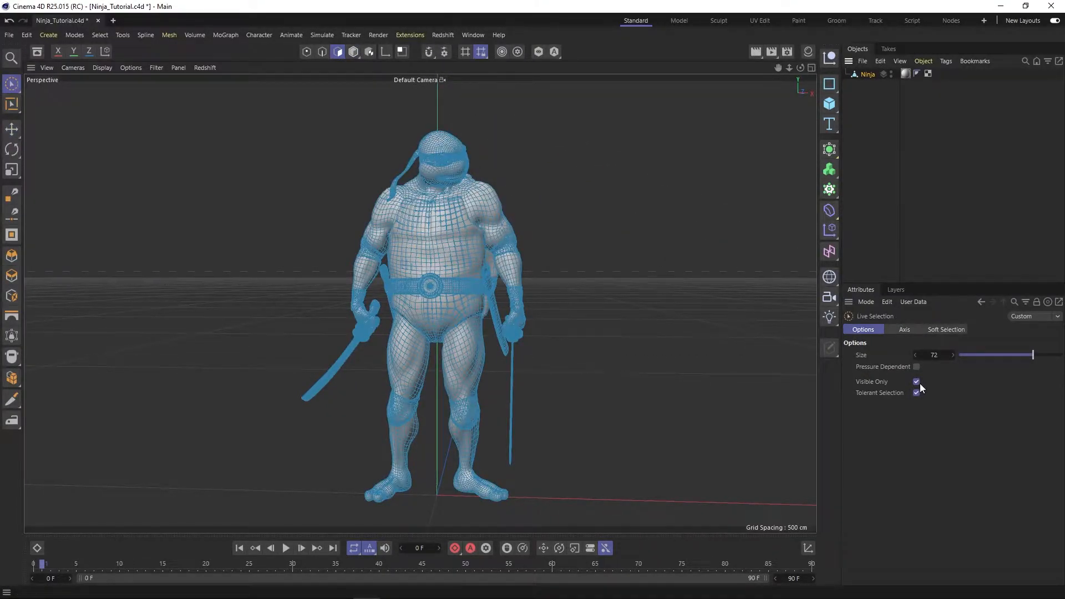
- Turn off Visible Only so hidden head and bandana polygons are selected too
{"action": "left_click", "coordinate": [916, 381]}
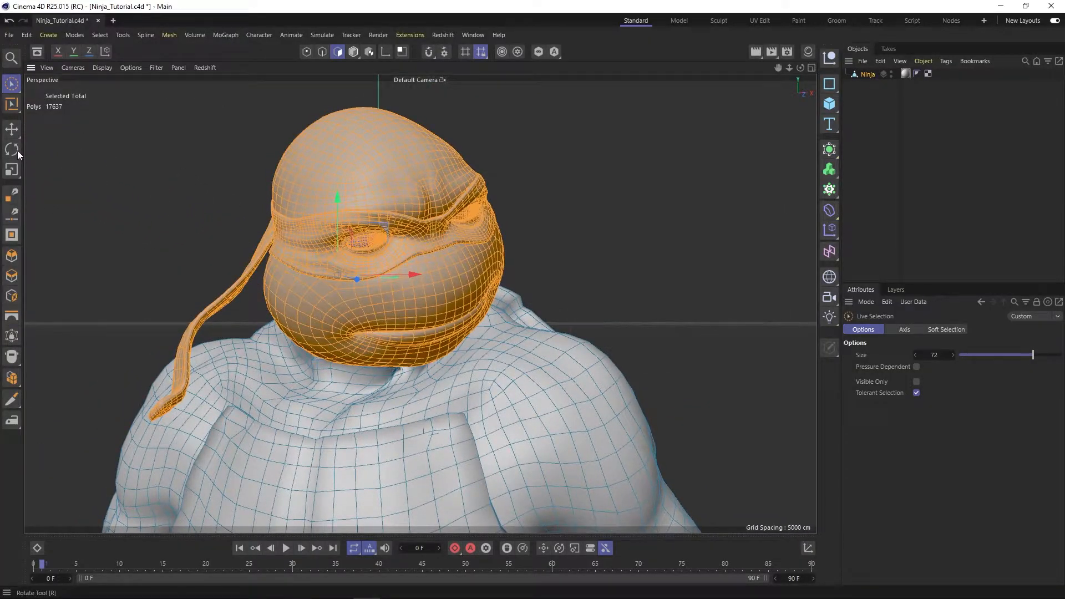
- Rotate the selected head polygons so the face points straight forward along the body
{"action": "left_click", "coordinate": [11, 149]}
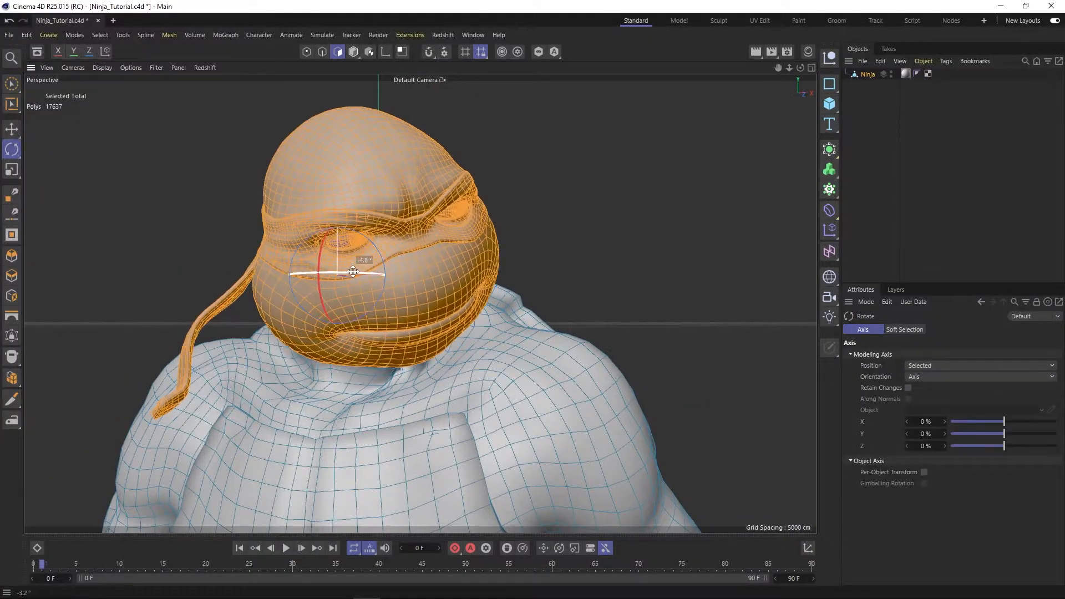
{"action": "left_click_drag", "start_coordinate": [353, 273], "coordinate": [352, 248]}
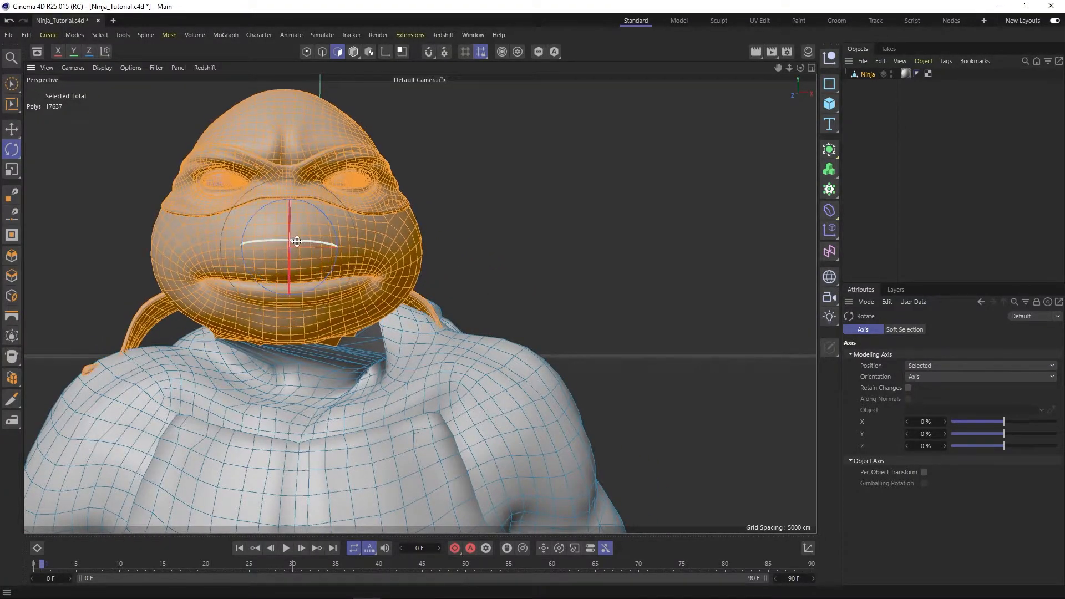
{"action": "left_click", "coordinate": [11, 128]}
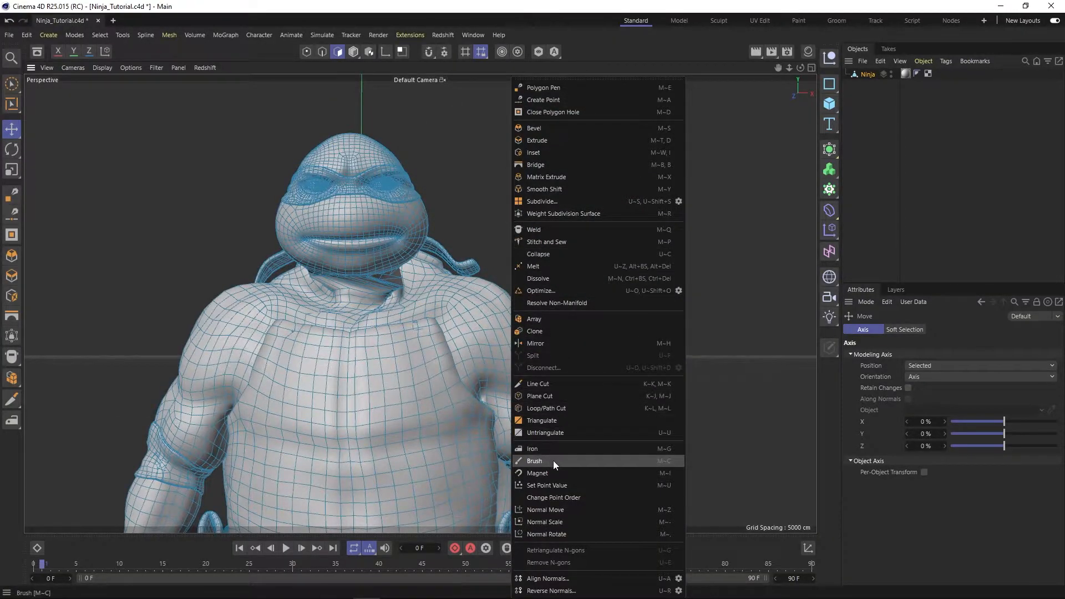
- Activate the sculpt Brush with Size 4 cm and Mode set to Smooth
{"action": "left_click", "coordinate": [535, 462]}
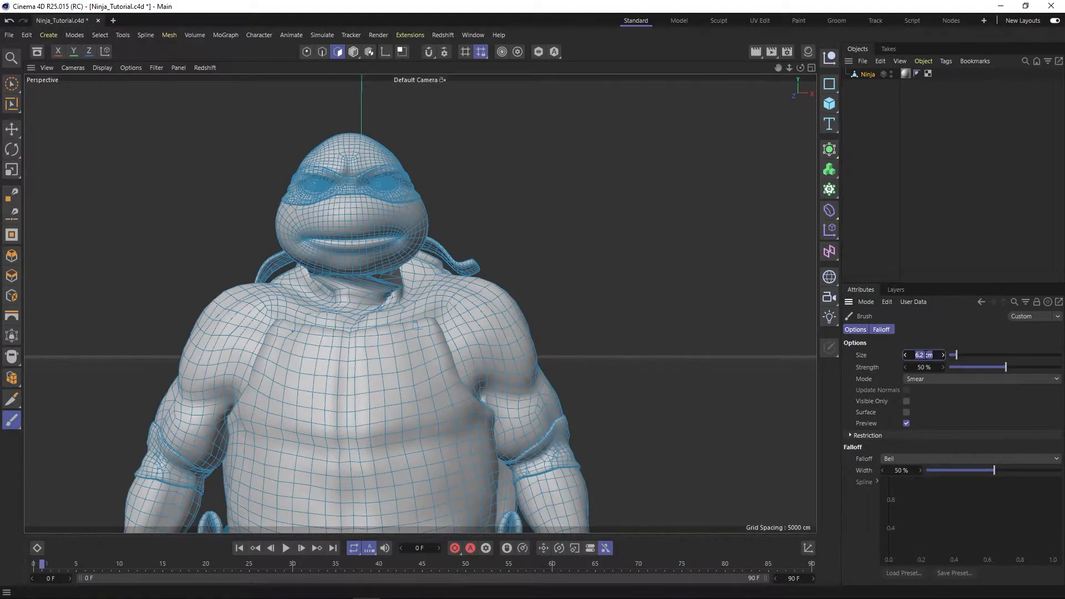
{"action": "type", "text": "4 cm"}
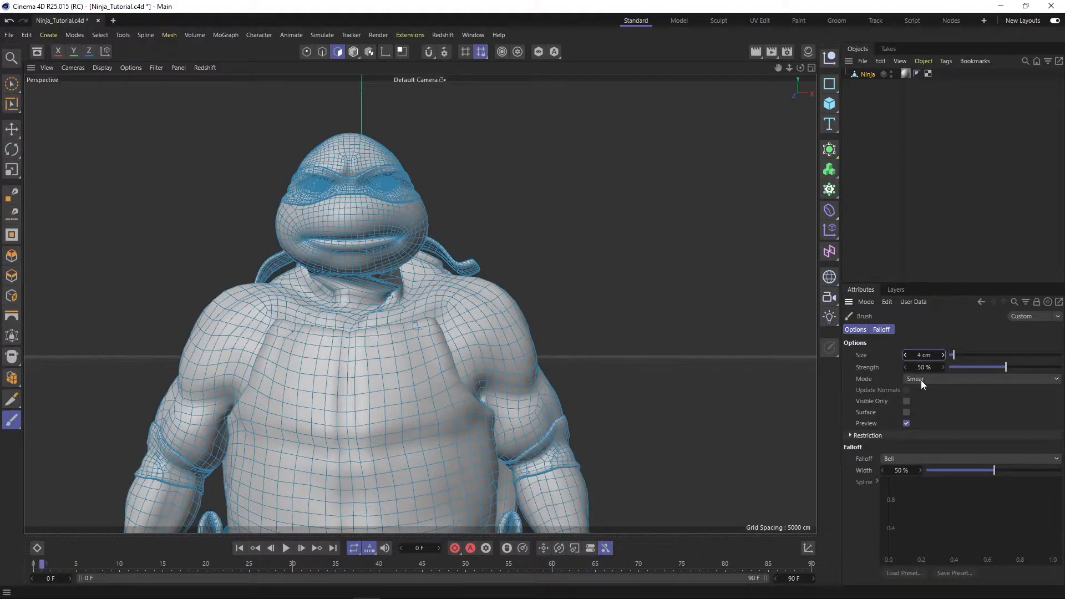
{"action": "left_click", "coordinate": [979, 378]}
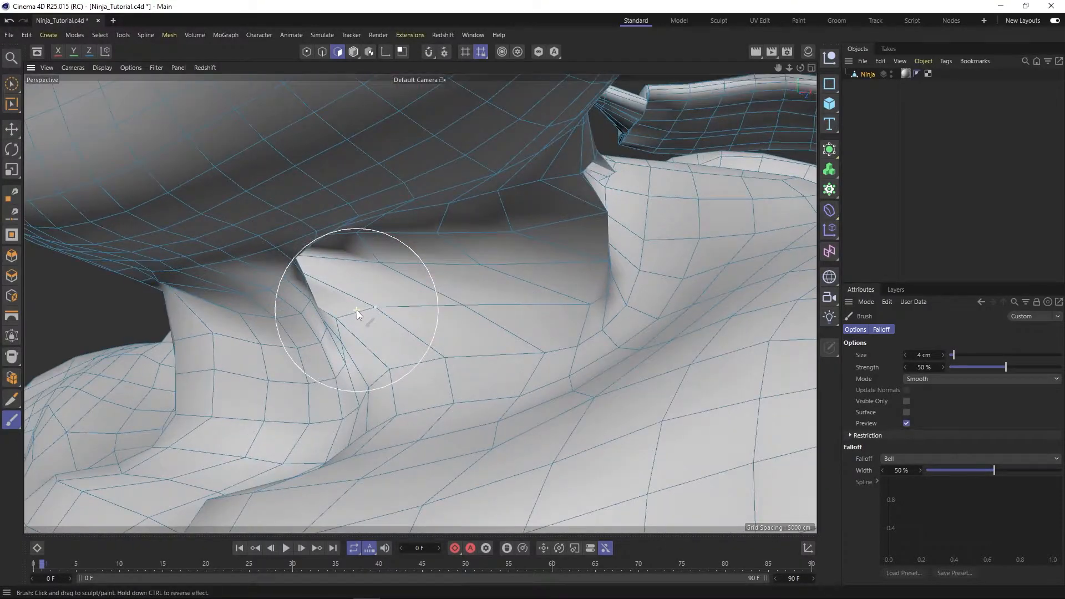
- Smooth the stretched polygons around the neck with the Smooth brush
{"action": "left_click_drag", "start_coordinate": [359, 314], "coordinate": [387, 392]}
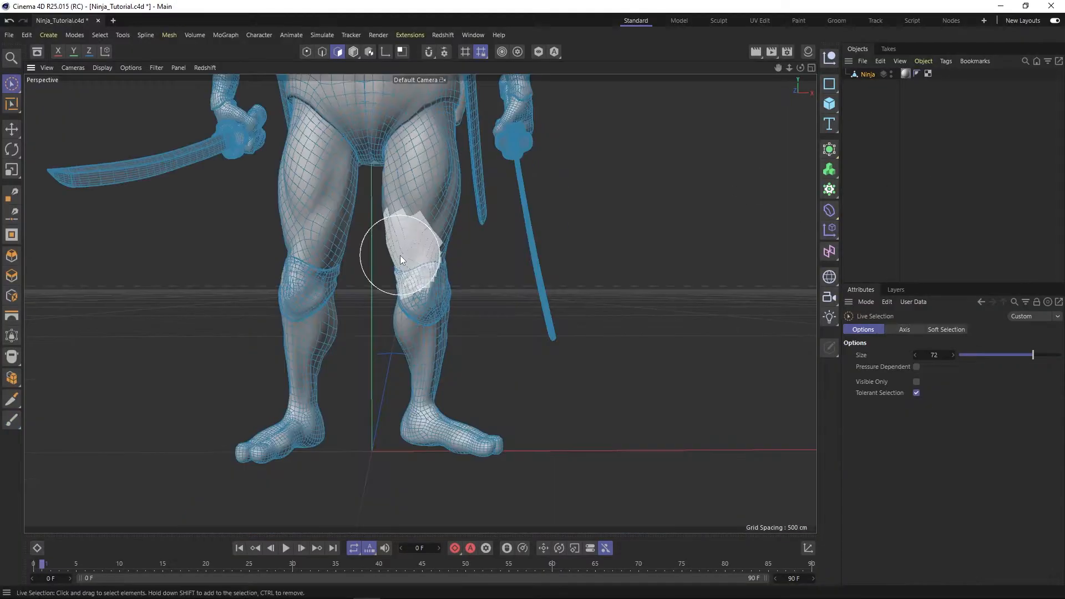
- Paint-select the right-hand leg polygons from thigh to foot and ready them for rotation
{"action": "left_click_drag", "start_coordinate": [401, 259], "coordinate": [418, 428]}
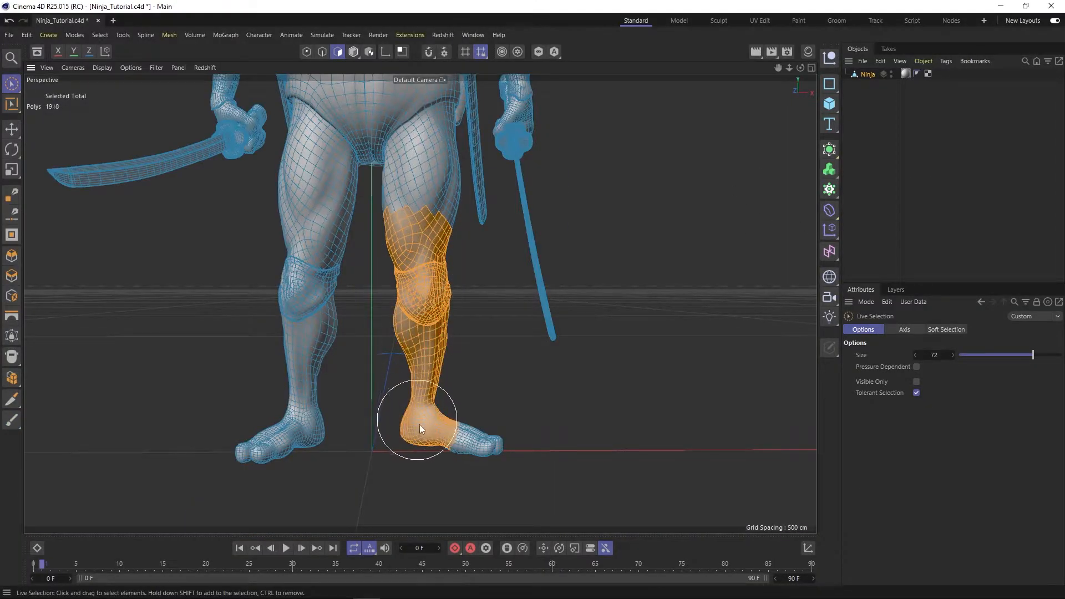
{"action": "left_click", "coordinate": [11, 149]}
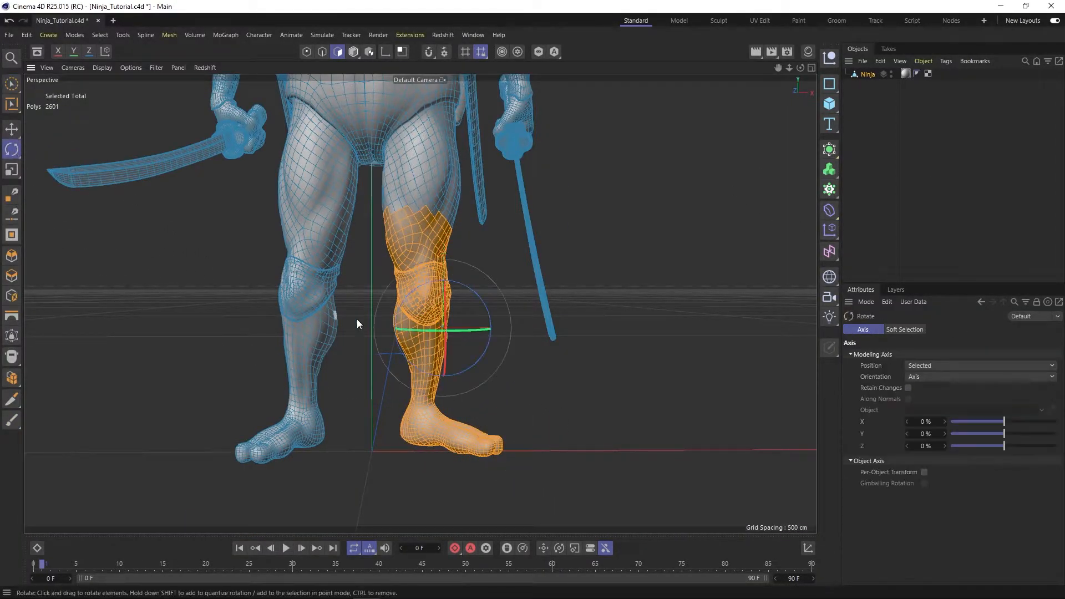